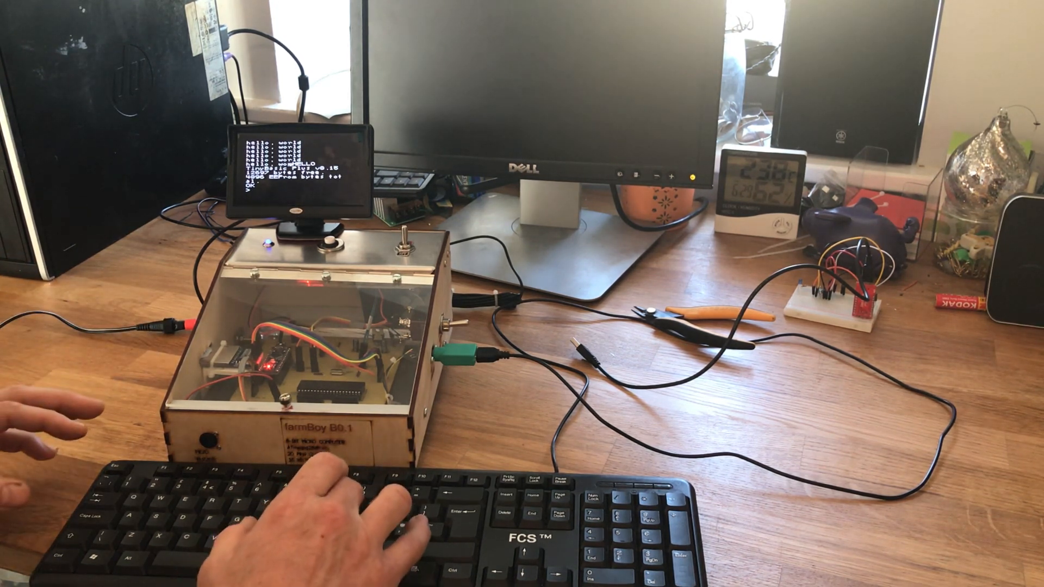
{"action": "type", "text": "load primes1.bas"}
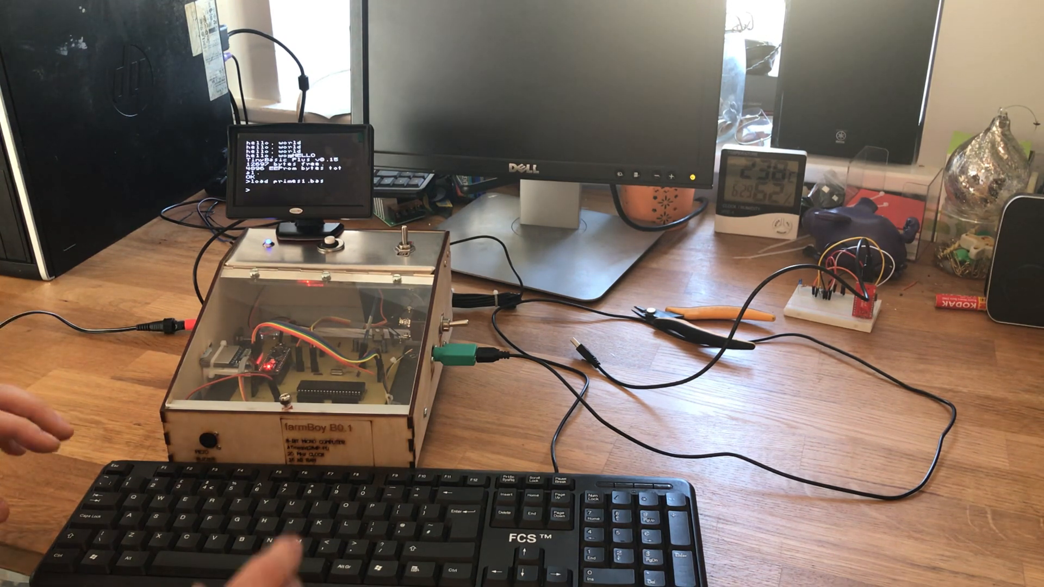
{"action": "type", "text": "LIST"}
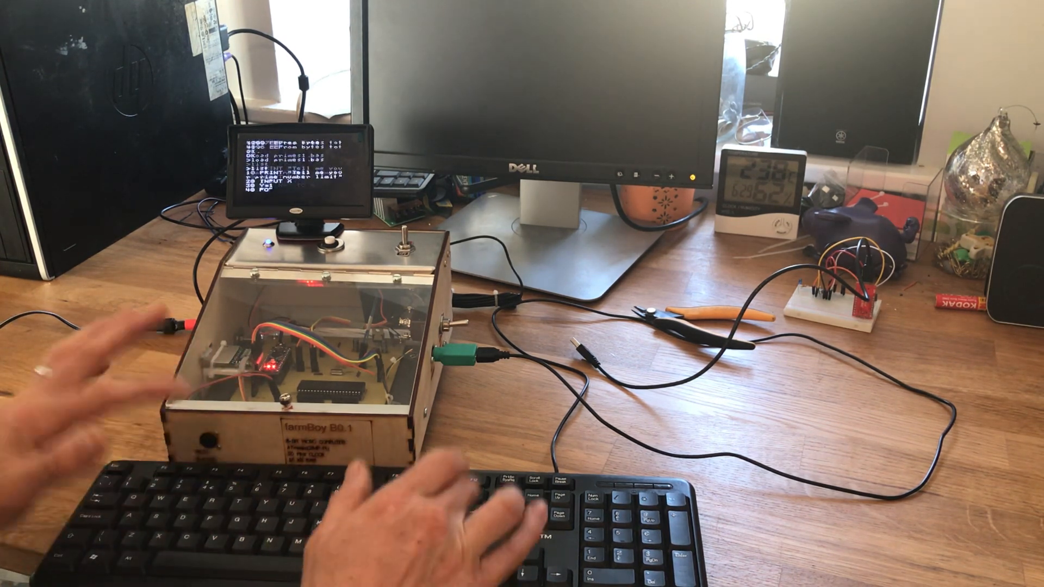